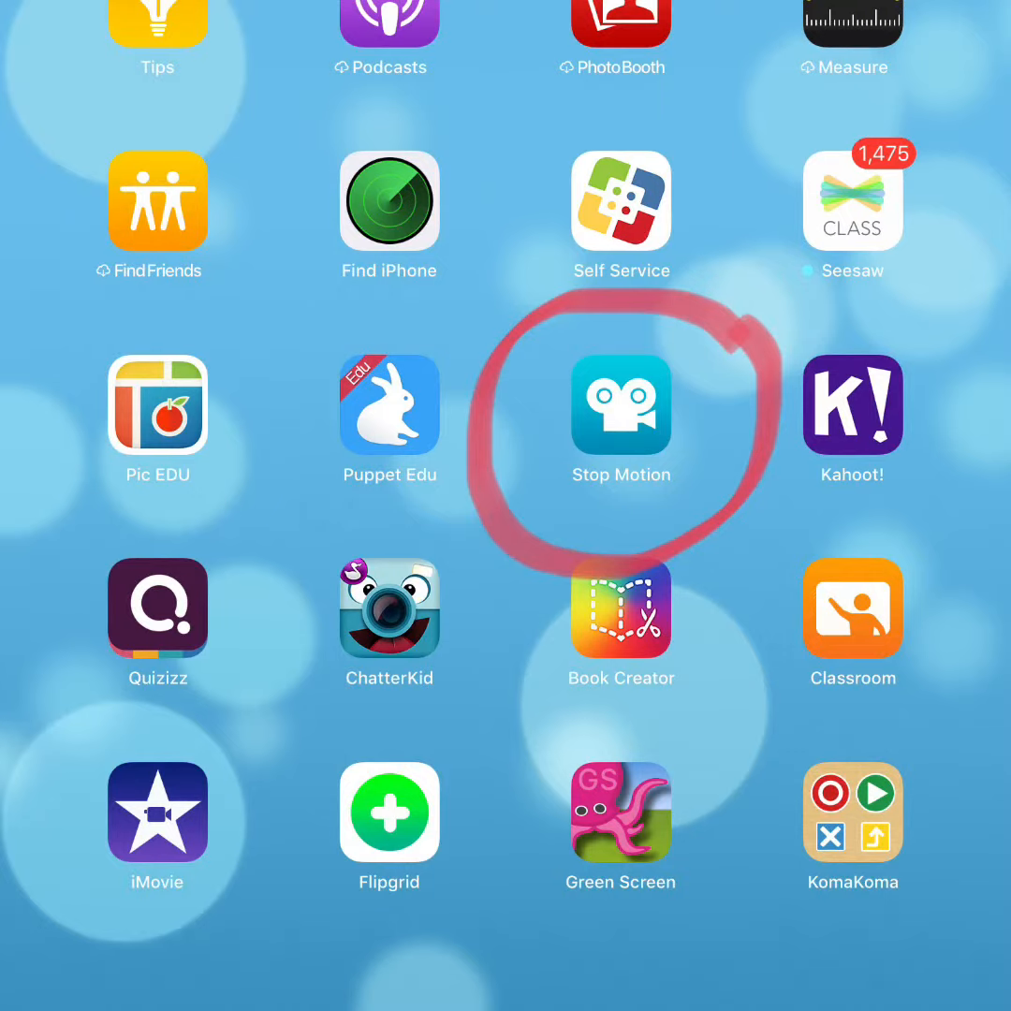
Launch Stop Motion Studio from the Home Screen into its movie gallery
click(622, 405)
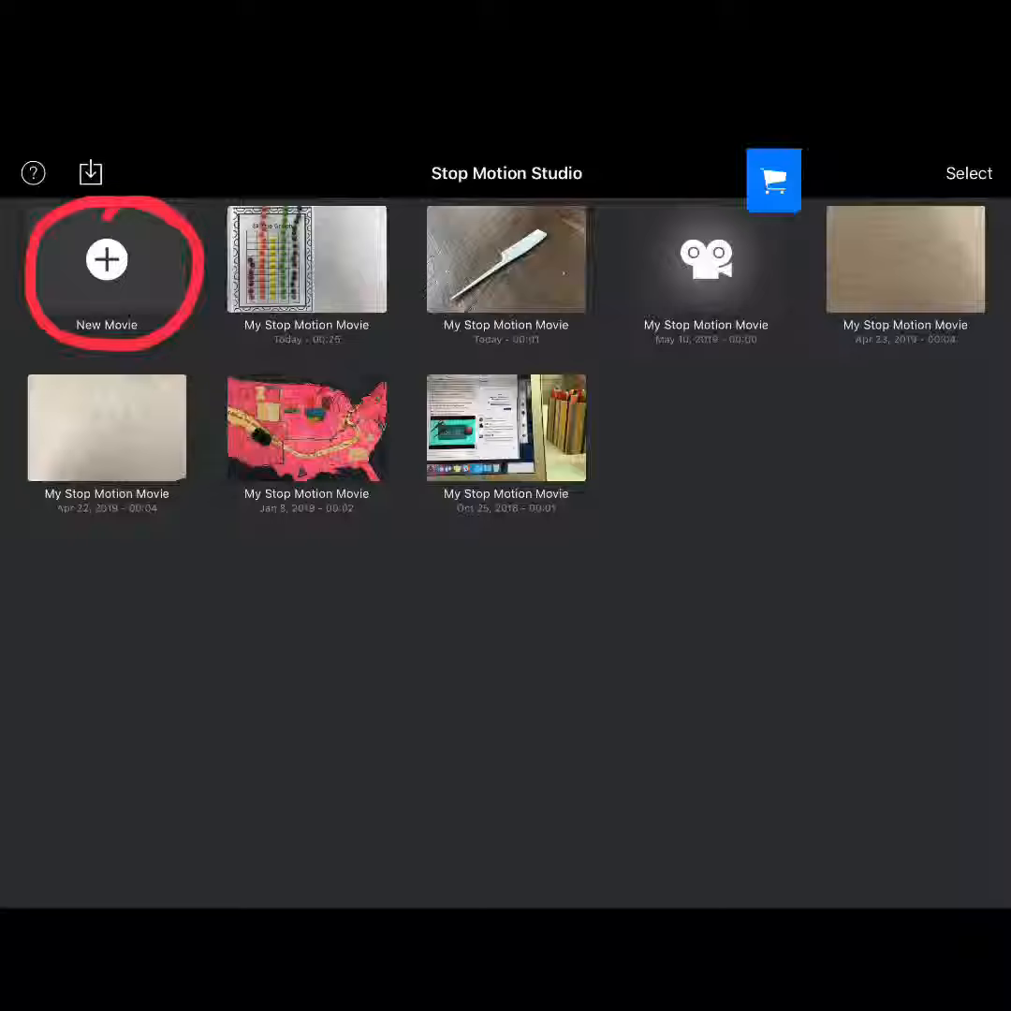
Start a new movie and capture about 130 frames of Skittles stacking in the graph
click(307, 258)
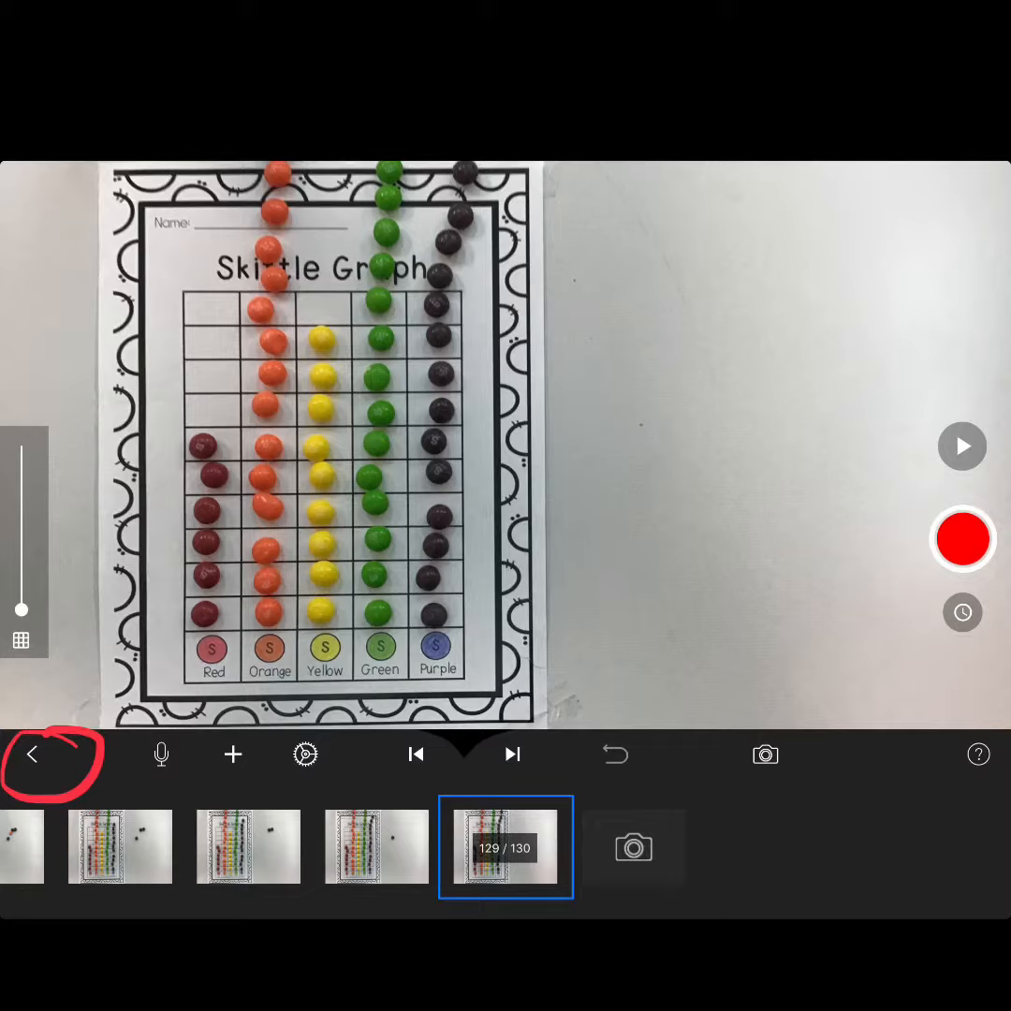
Return to the gallery and select the Skittles graph movie for export
click(33, 753)
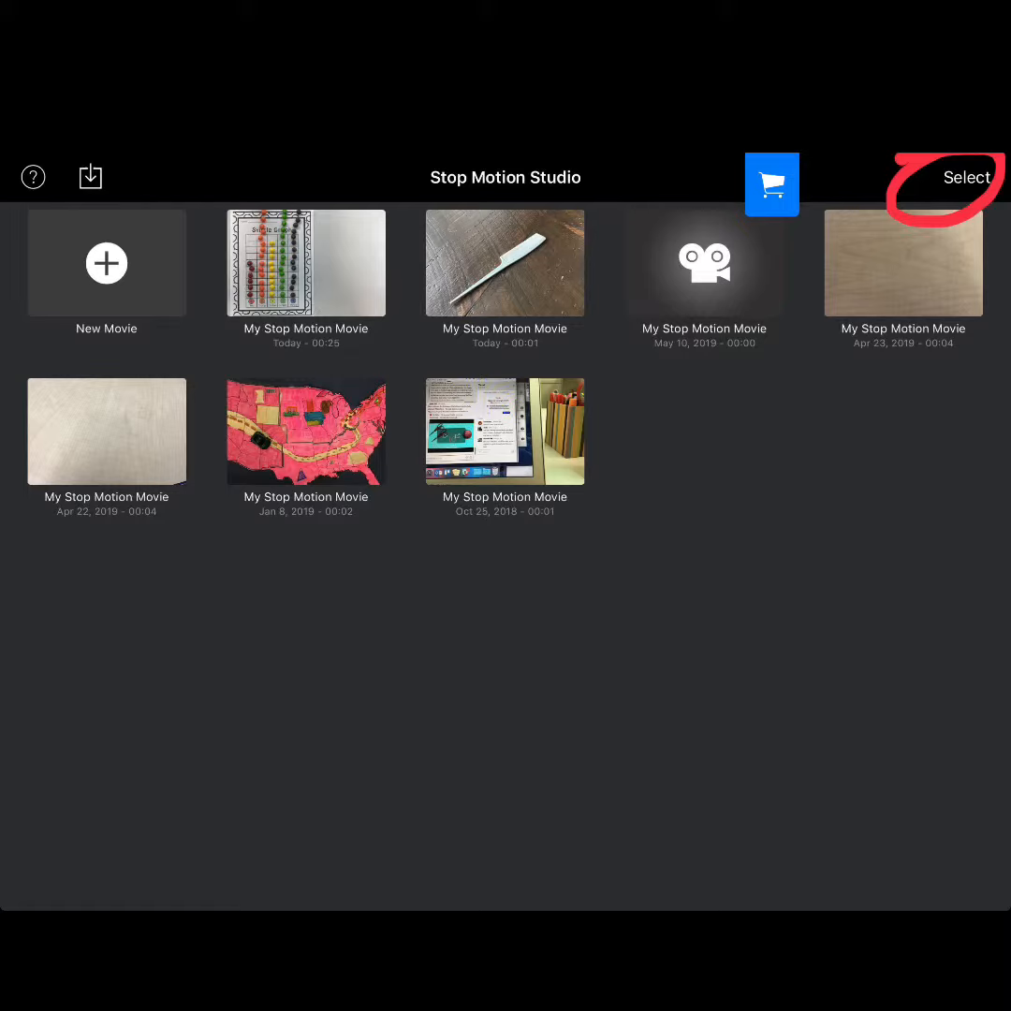
click(965, 176)
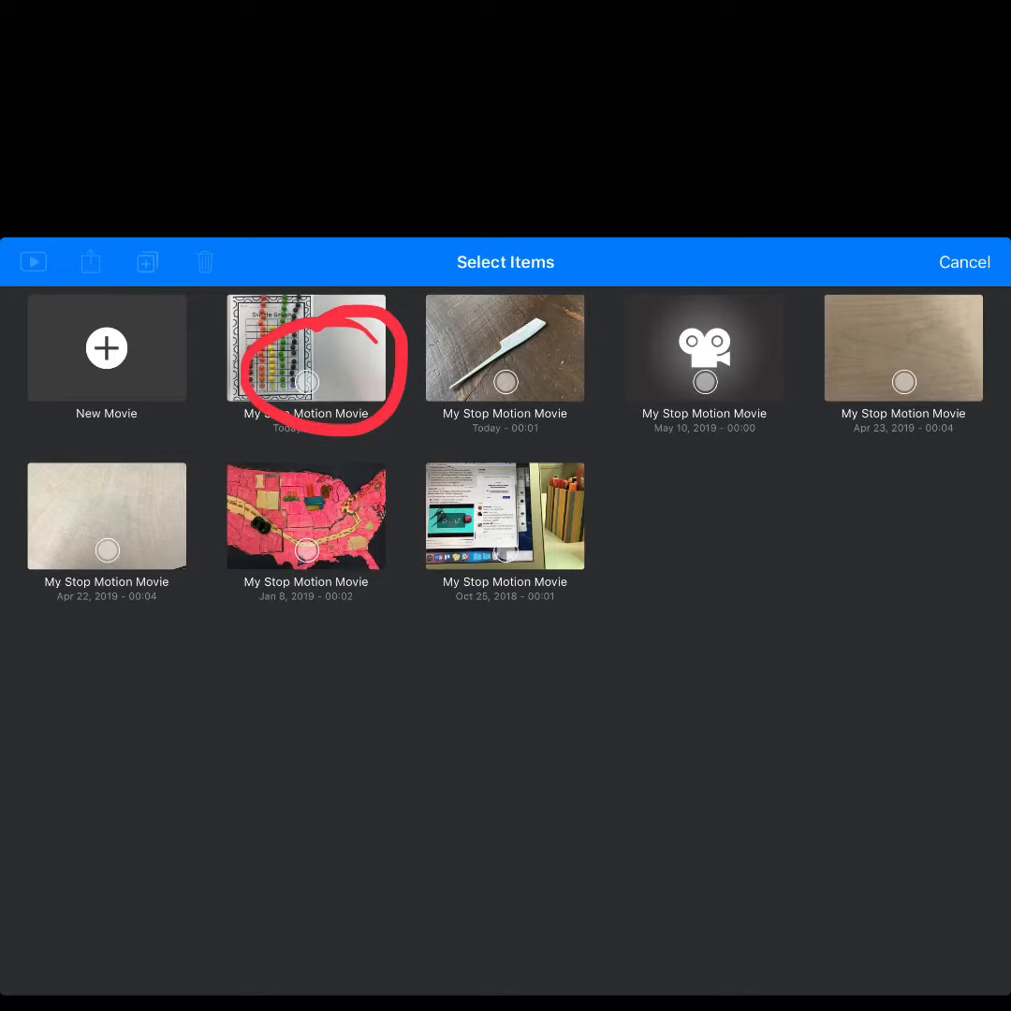
click(307, 383)
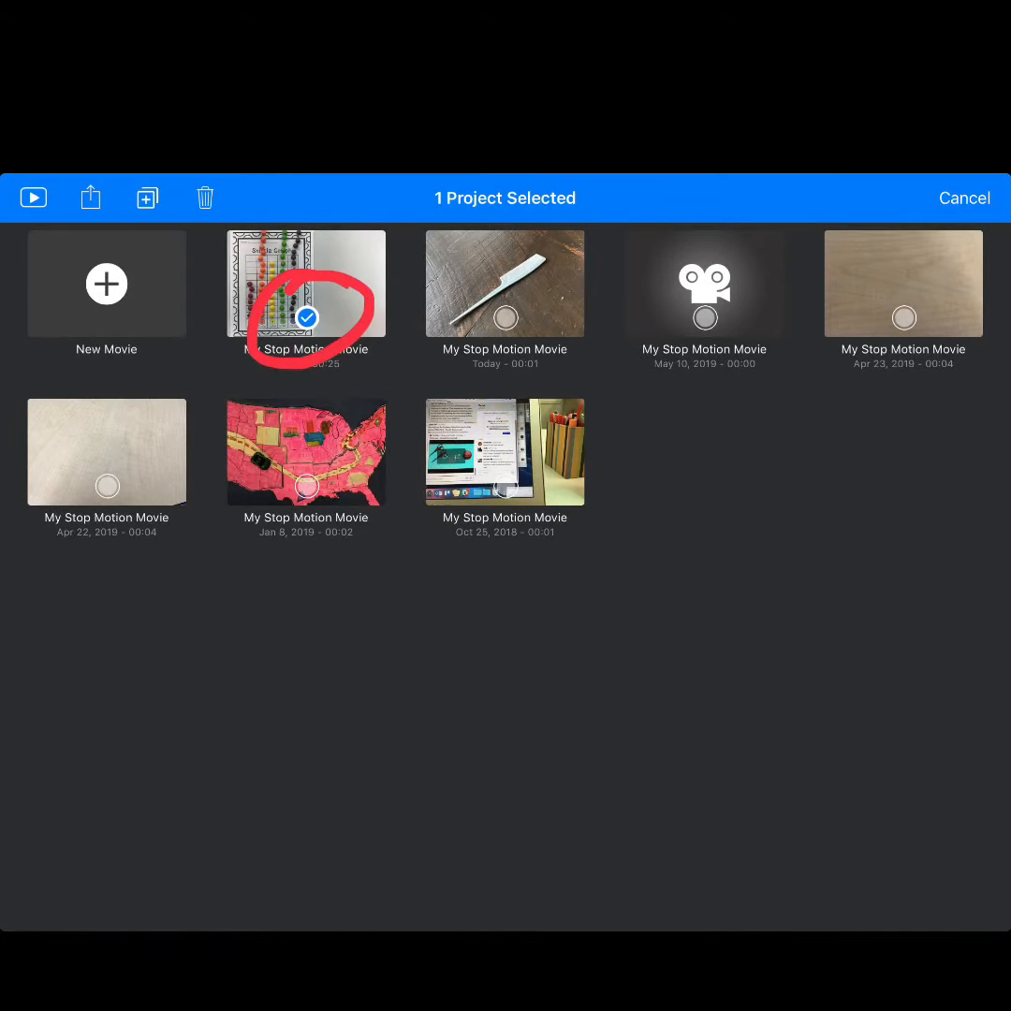
Export the Skittles graph project as a movie, bringing up sharing destinations like Seesaw
click(90, 198)
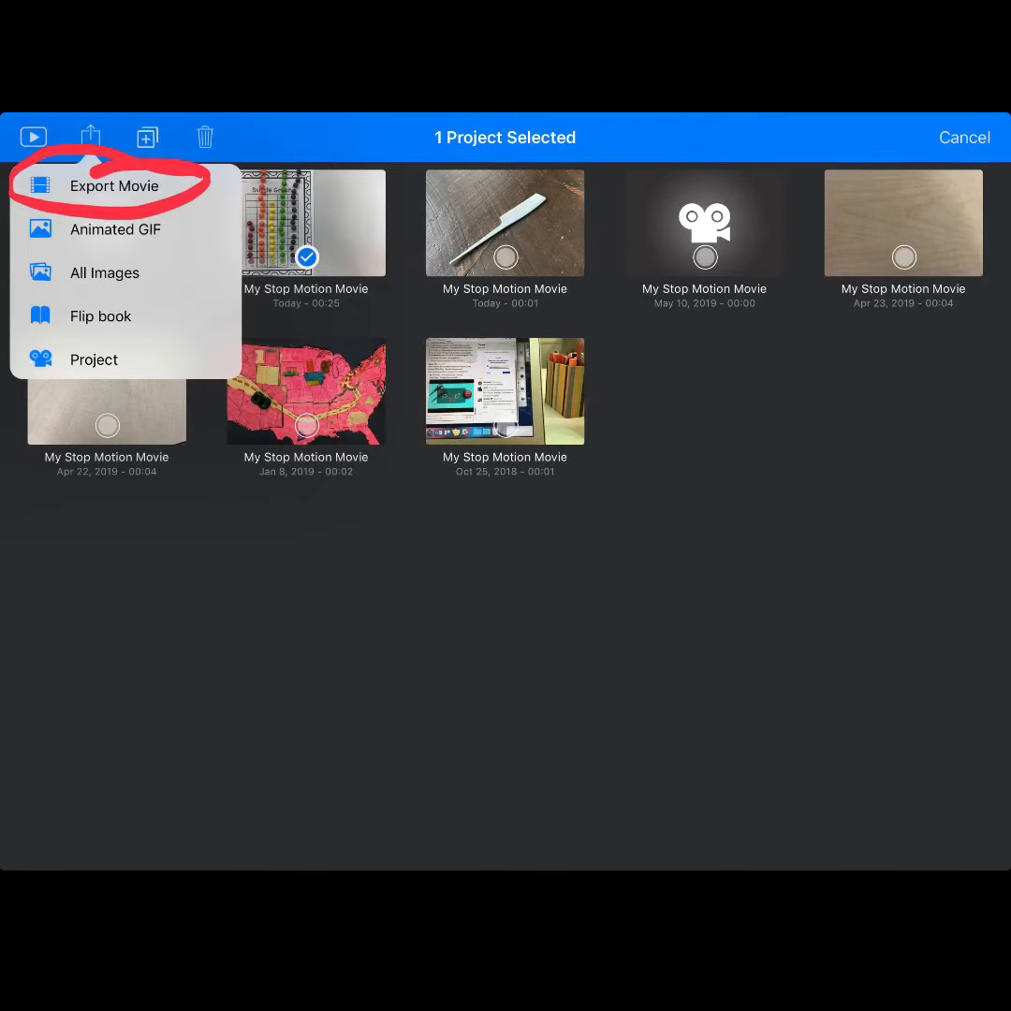
click(112, 183)
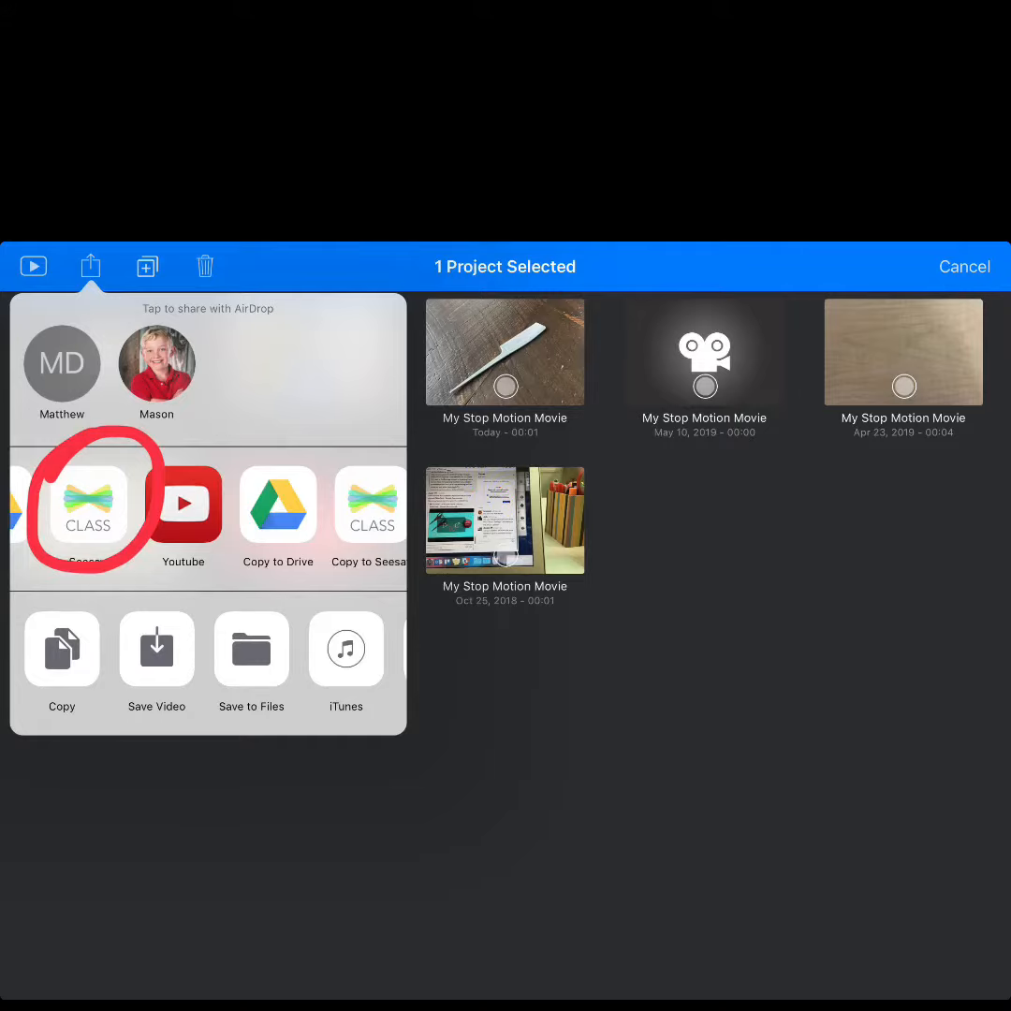
Share the movie to Seesaw and post it to Team Bear's journal in NTW 2019
click(88, 503)
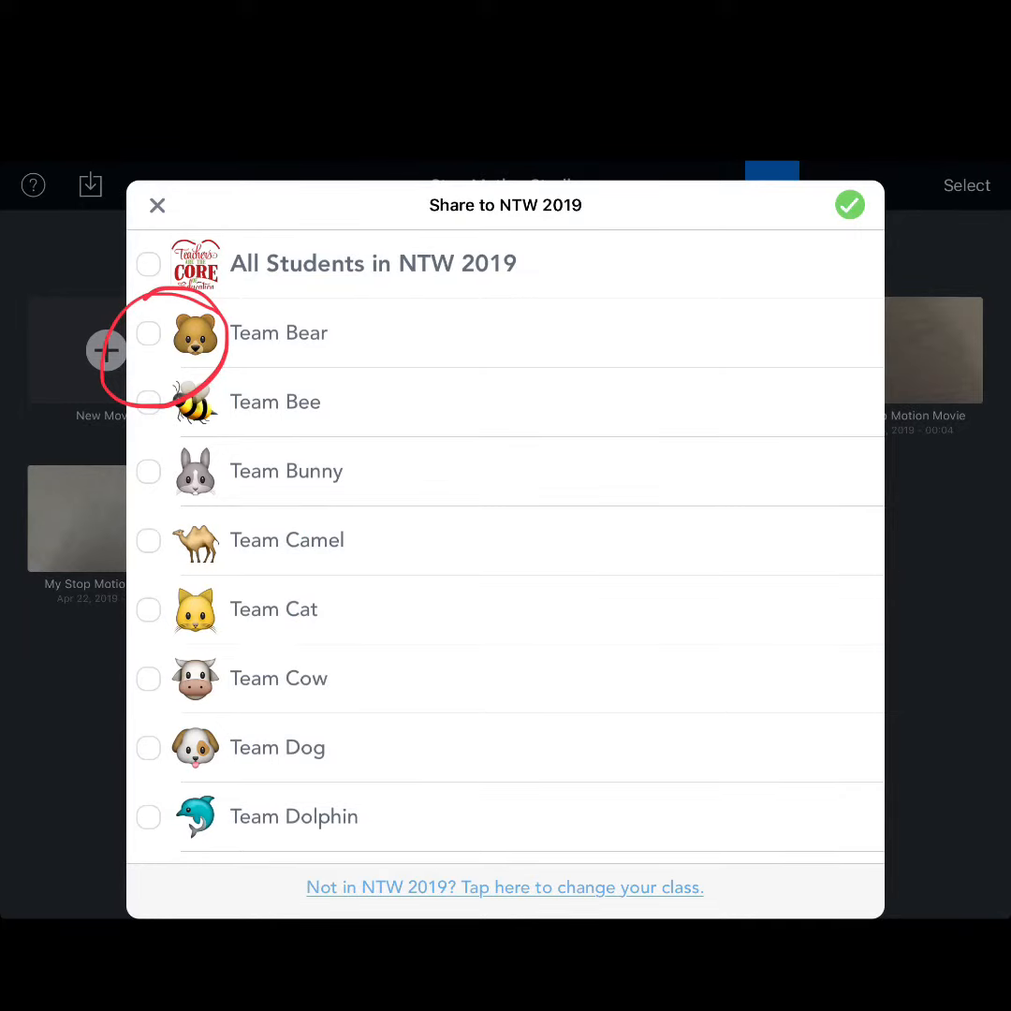
click(148, 333)
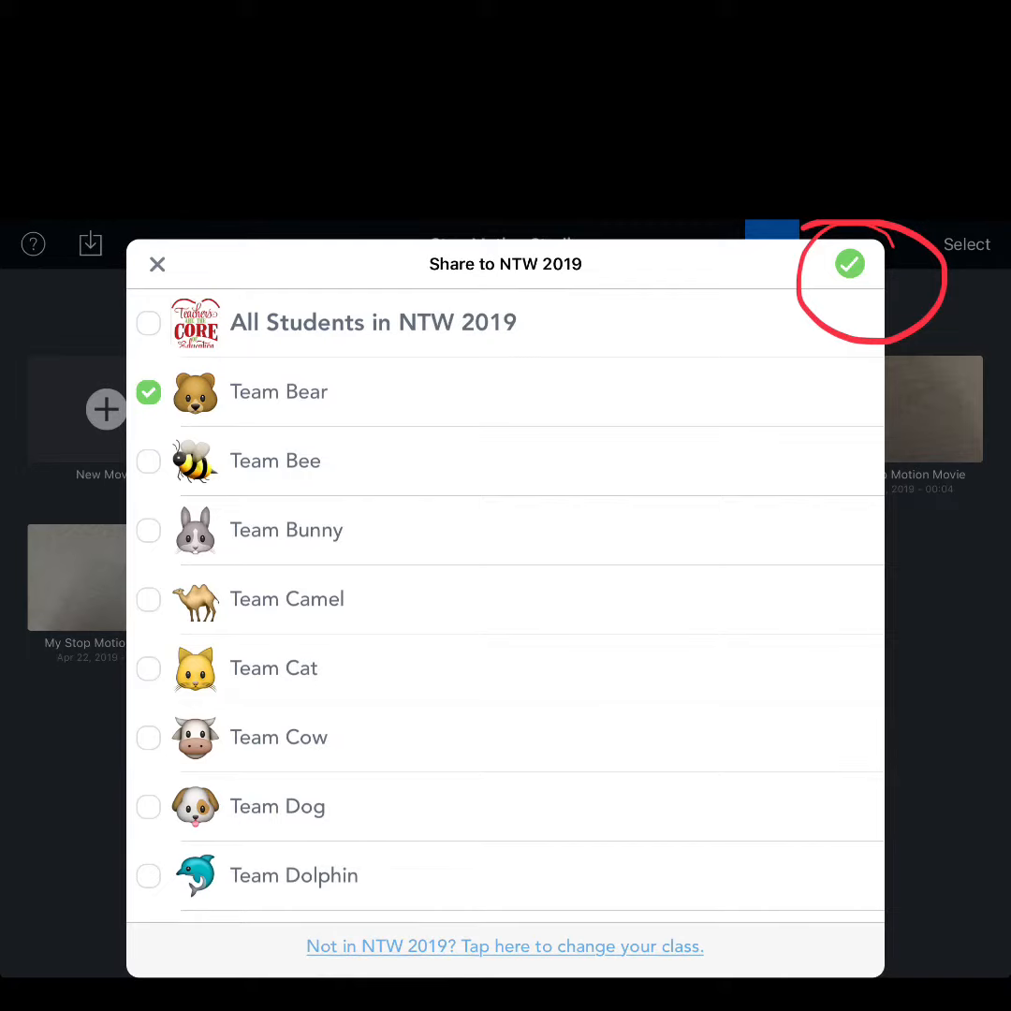
click(850, 262)
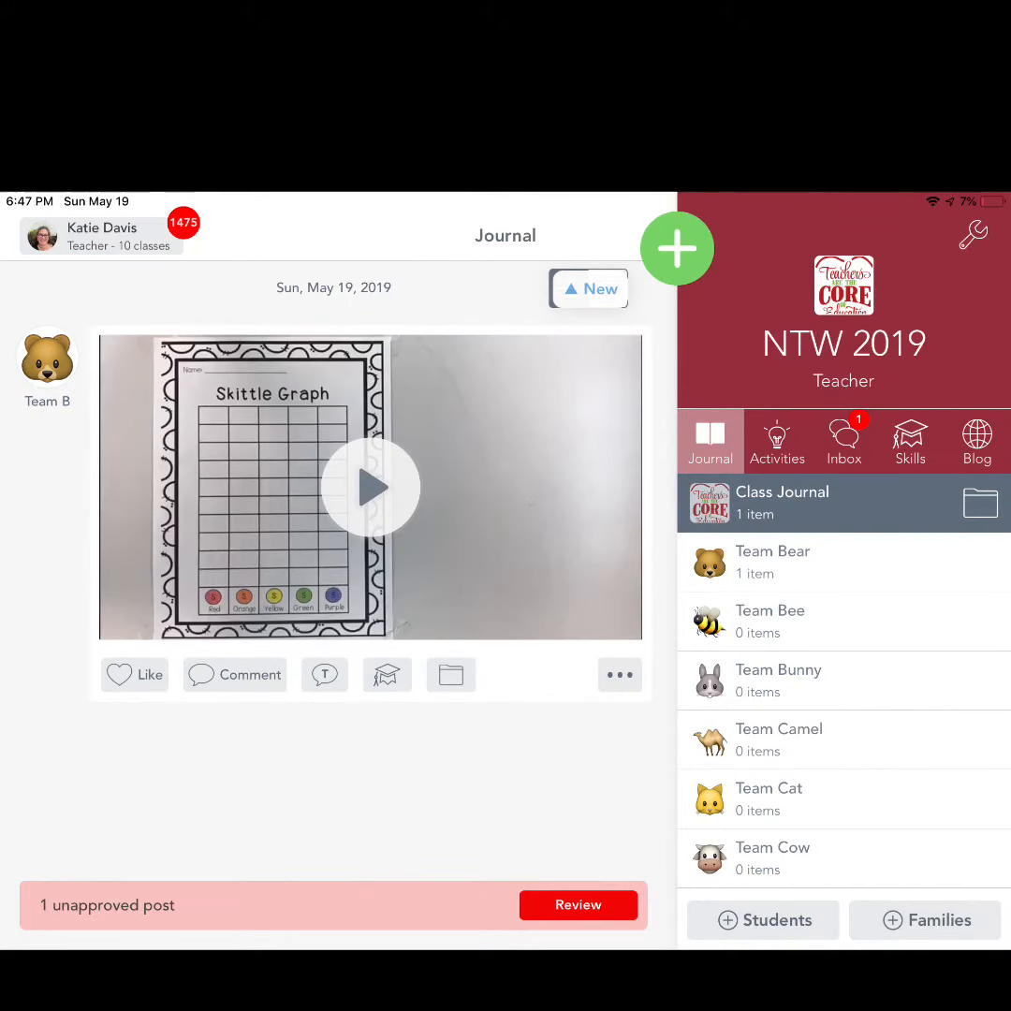